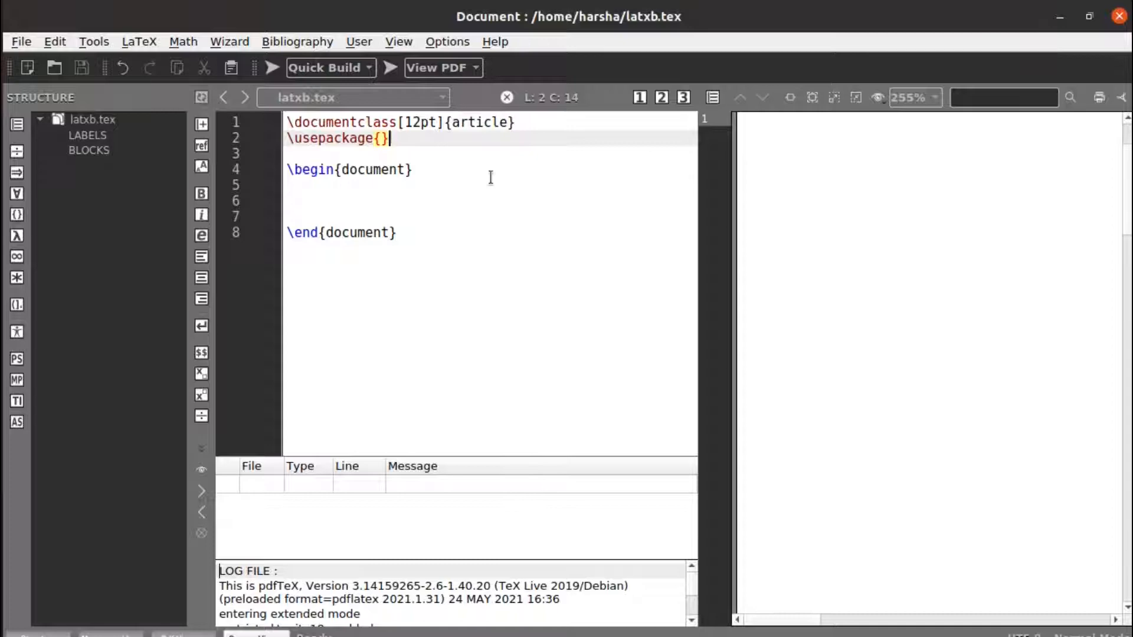
# Write \underline{hello all} on the blank line in the document body
pyautogui.click(297, 201)
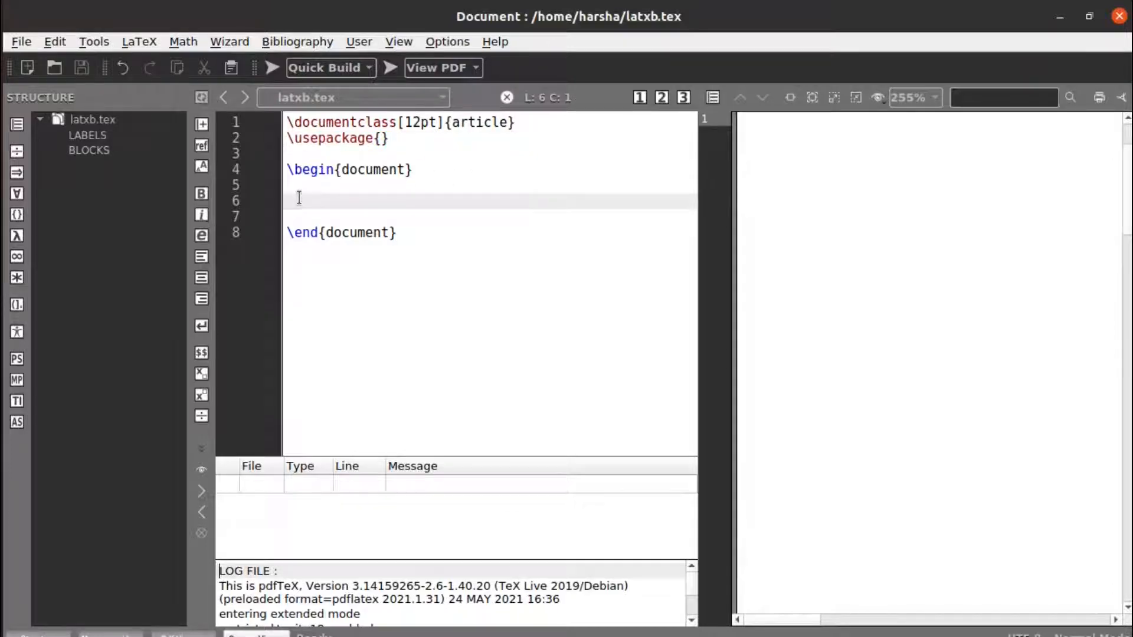
pyautogui.write('\\underline{')
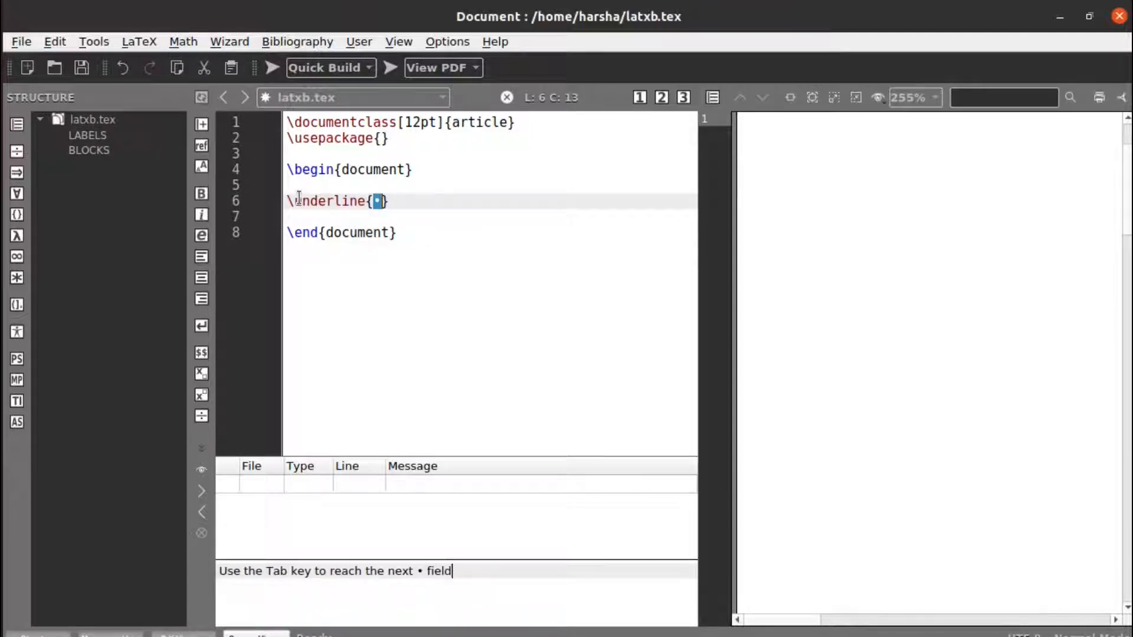
pyautogui.write('hello')
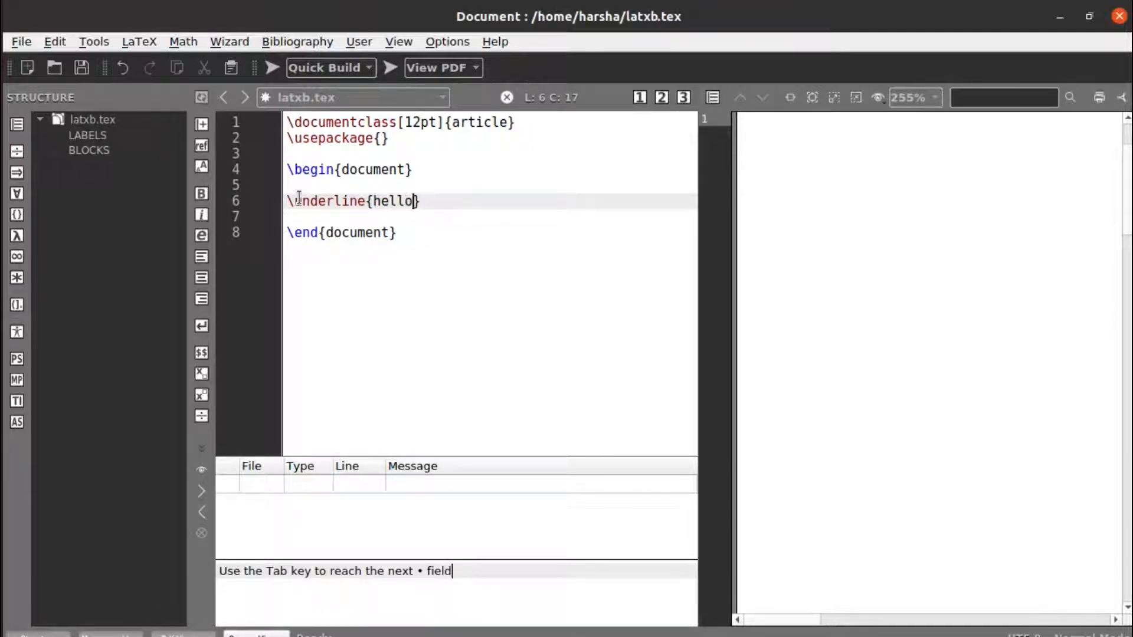
pyautogui.write('all')
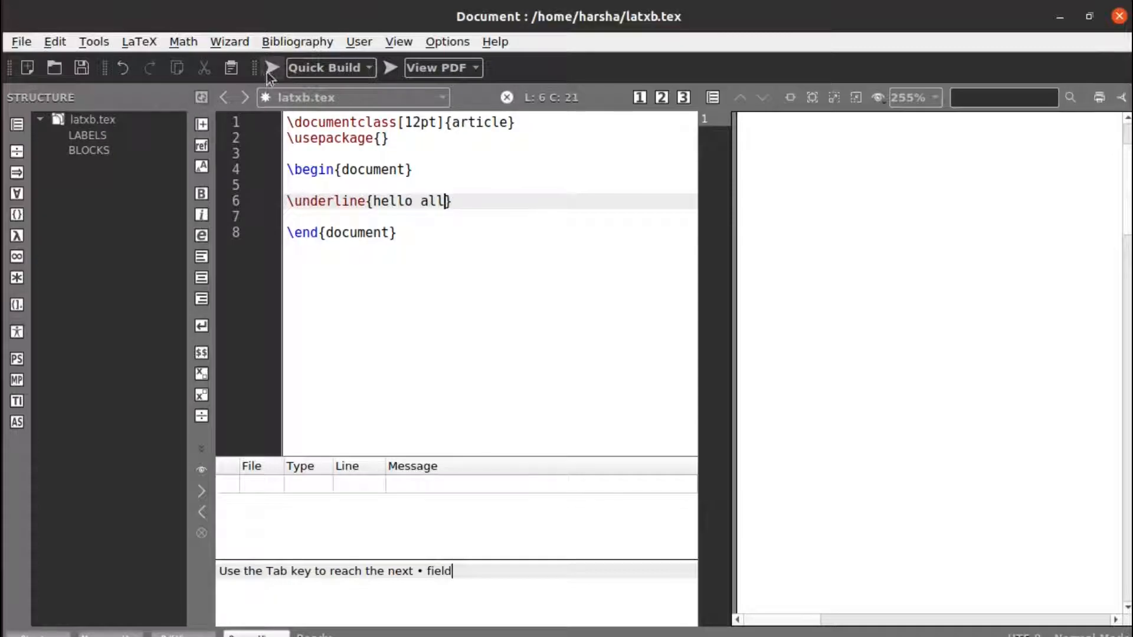
# Compile the document and fit the preview to page and then to width, showing hello all underlined
pyautogui.click(272, 68)
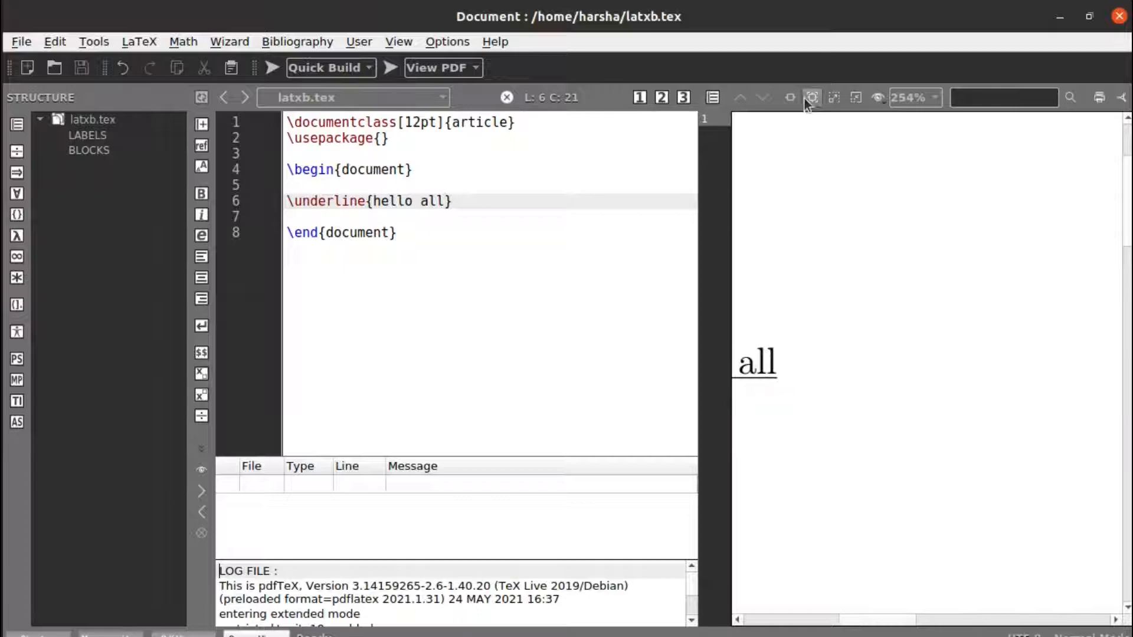
pyautogui.click(834, 98)
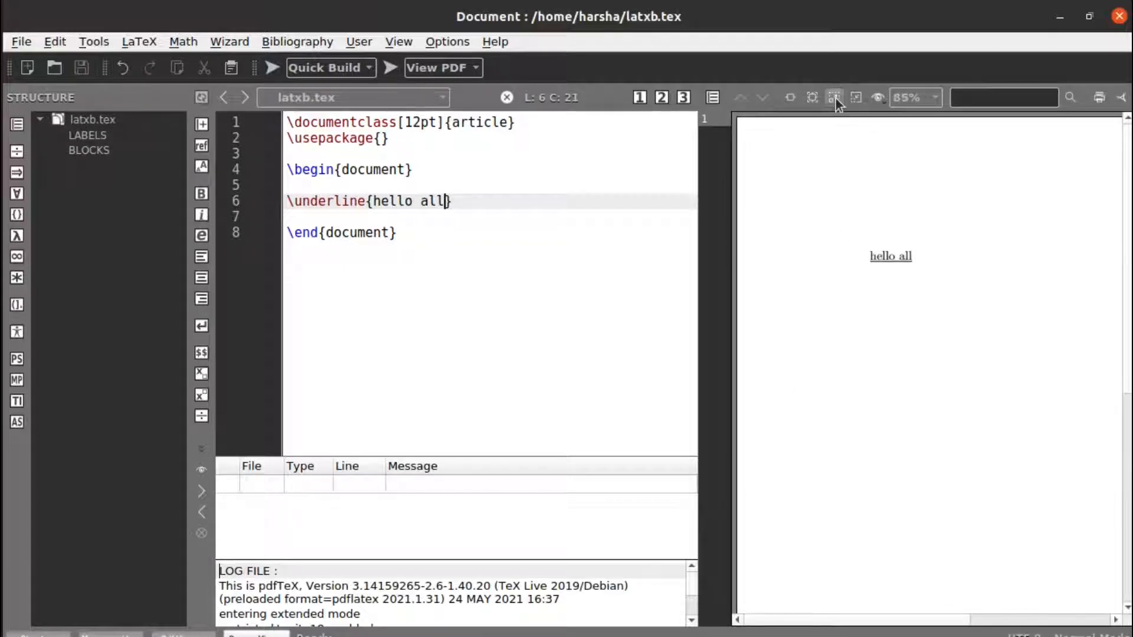
pyautogui.click(834, 97)
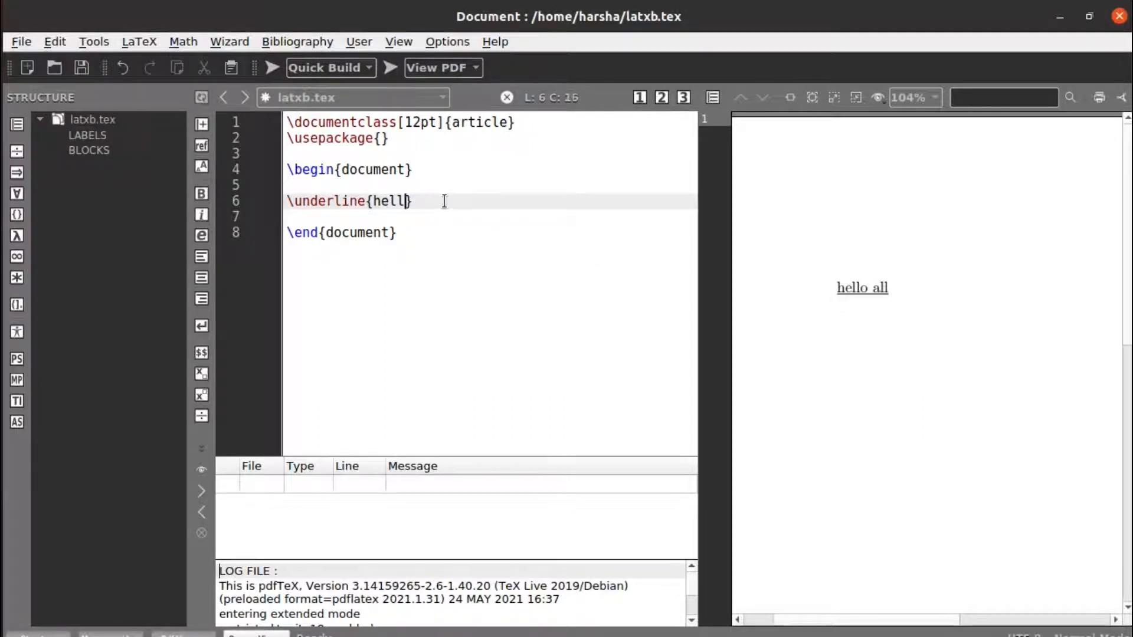
# Replace hello all with the LaTeX description paragraph and compile, giving one long overfull underlined line
pyautogui.write('latex is a document preparation system for high-quality typesetting. It is most often used for medium-to-large technical or scientific documents but it can be used for almost any form of publishing.')
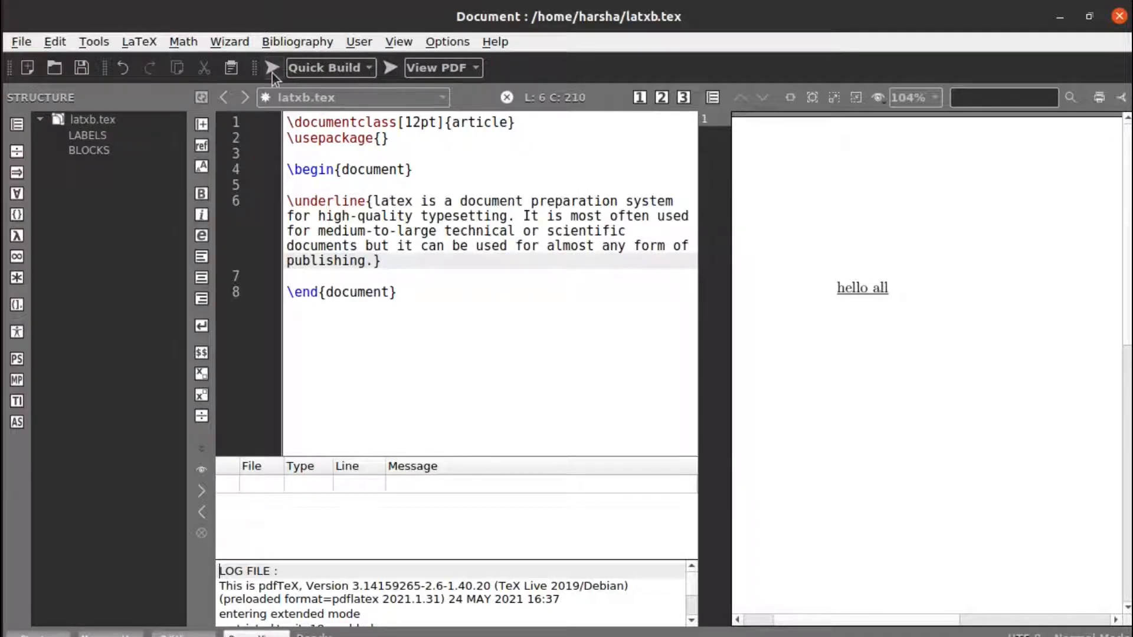
pyautogui.click(271, 67)
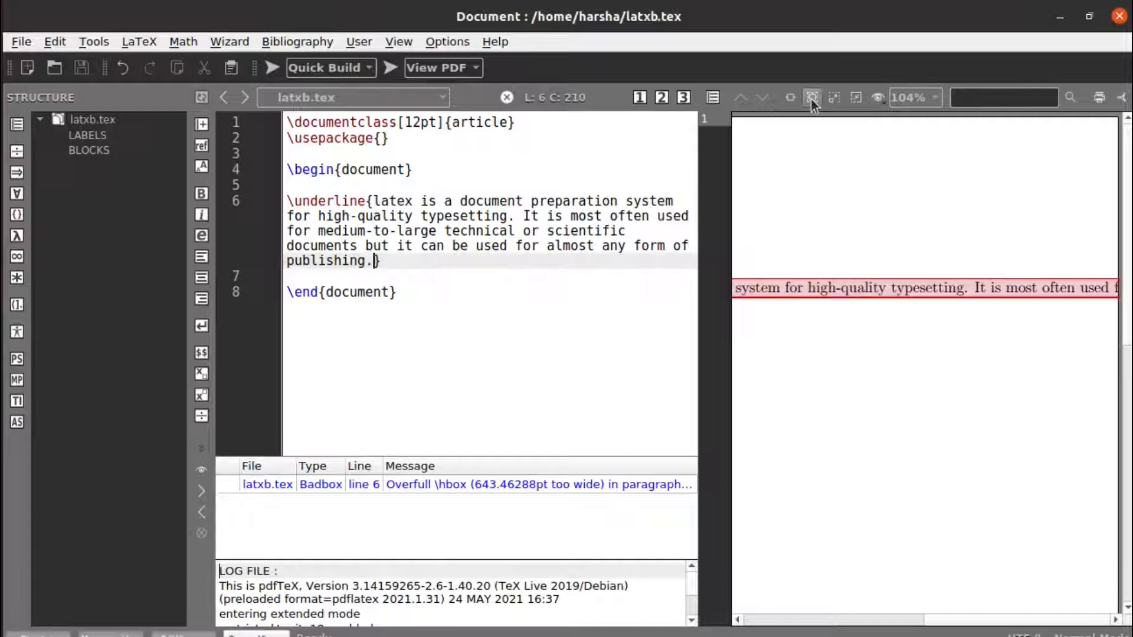
pyautogui.click(833, 98)
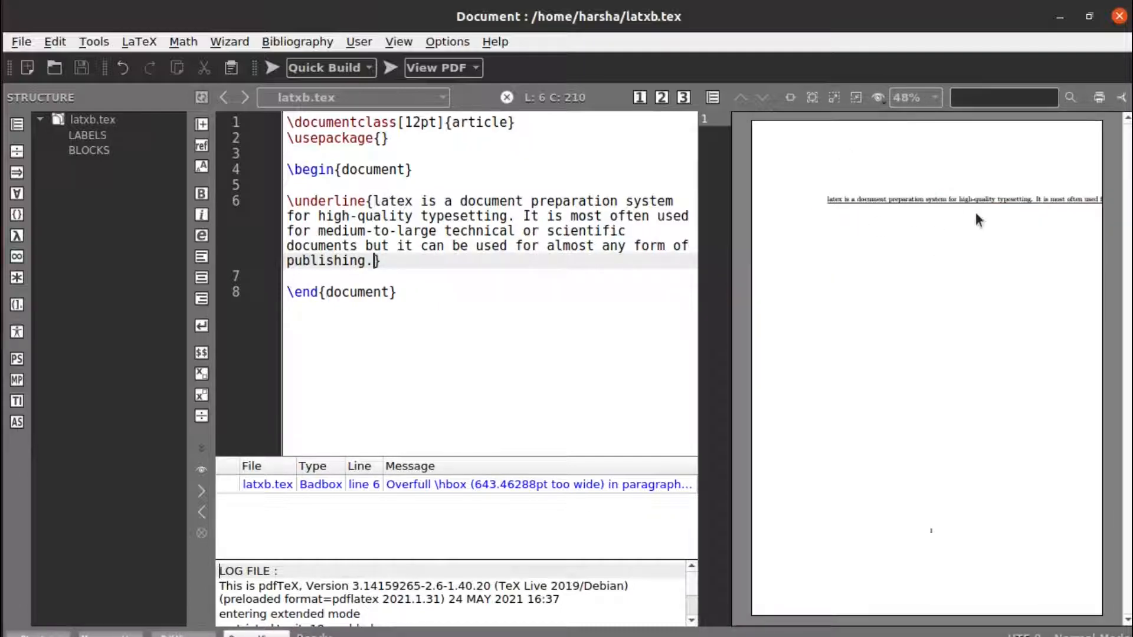
pyautogui.moveTo(955, 259)
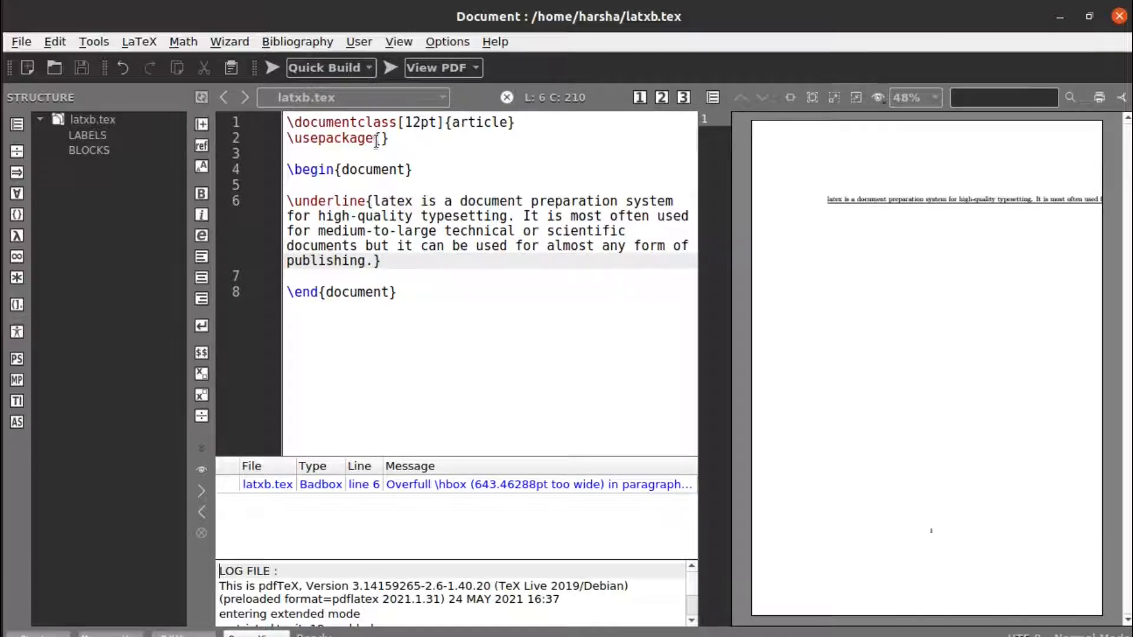
# Load the ulem package in the preamble
pyautogui.click(381, 140)
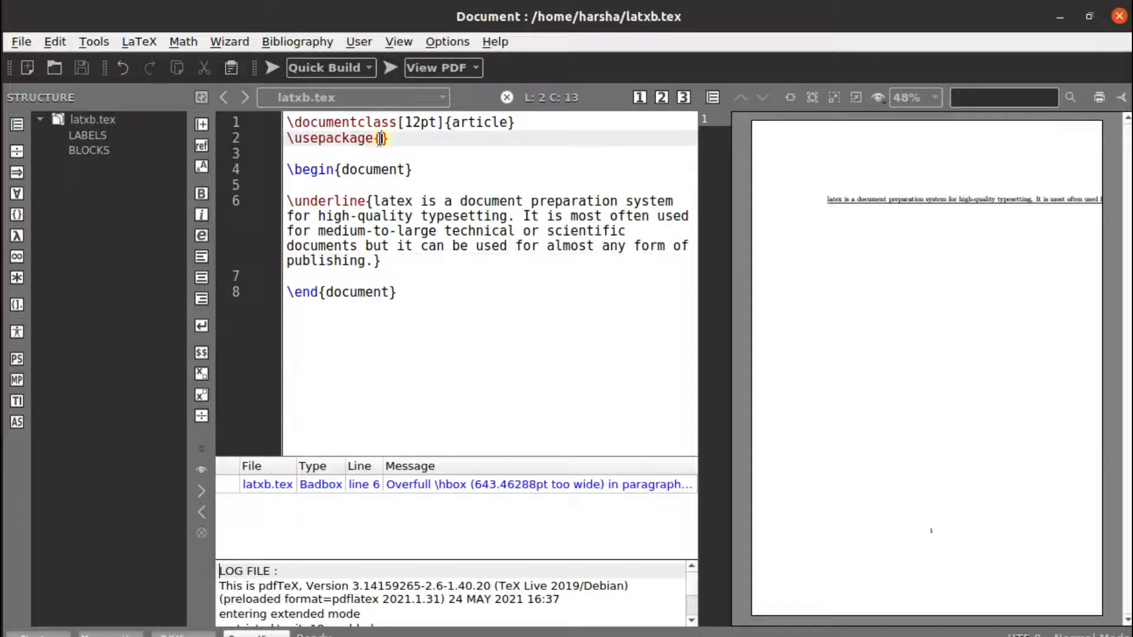
pyautogui.write('ulem')
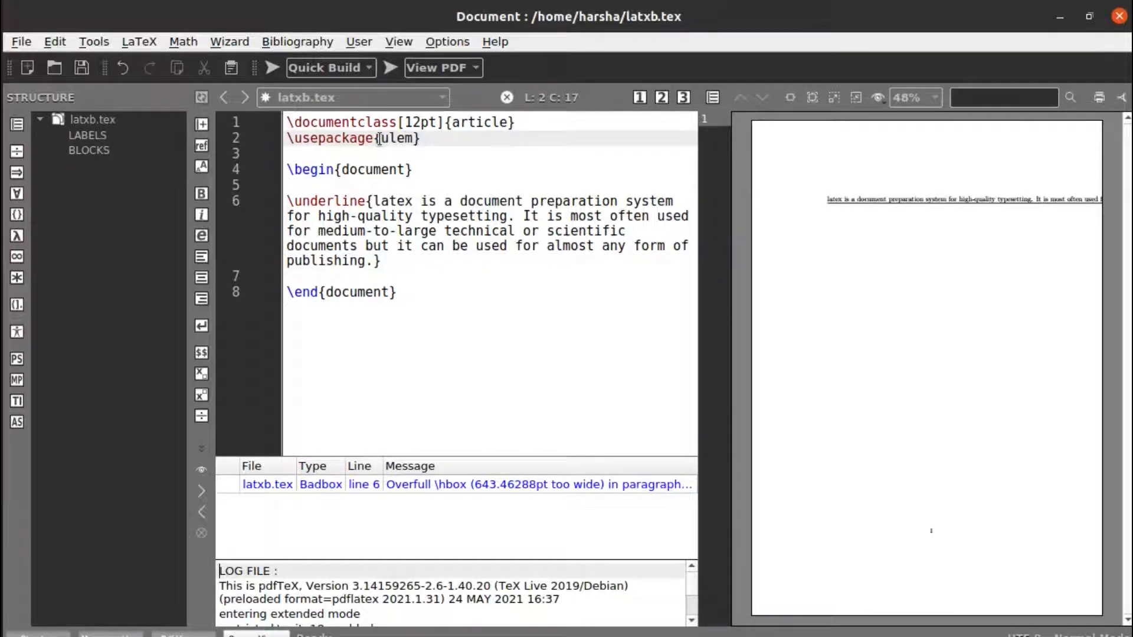
# Add a second copy of the paragraph wrapped in \ulem{...} and compile, hitting an undefined-command error
pyautogui.click(386, 260)
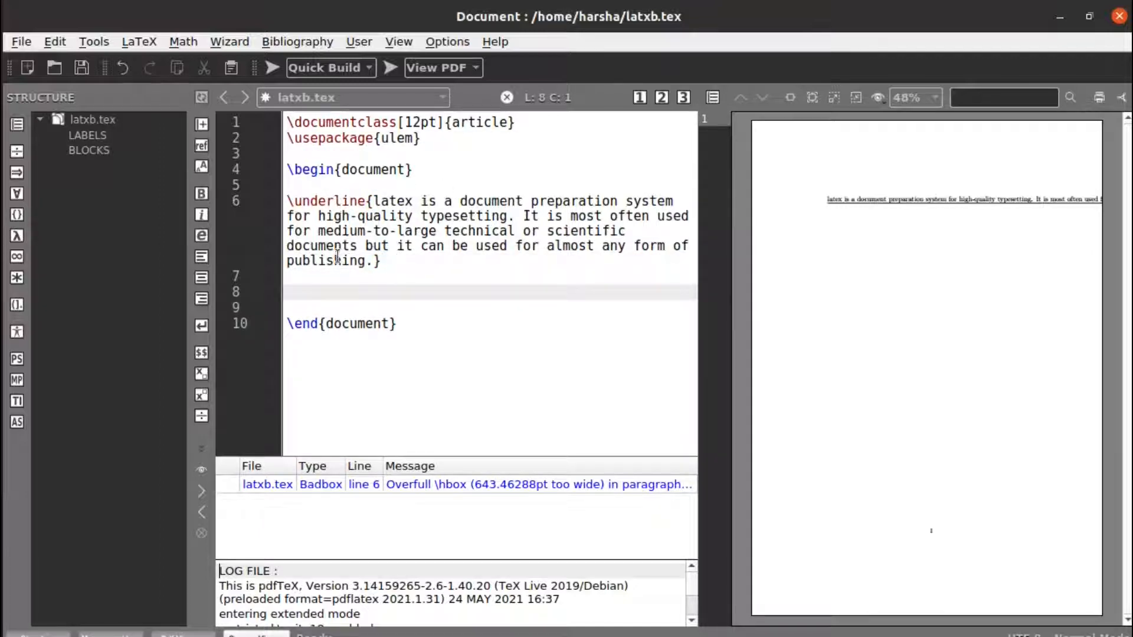
pyautogui.write('\\')
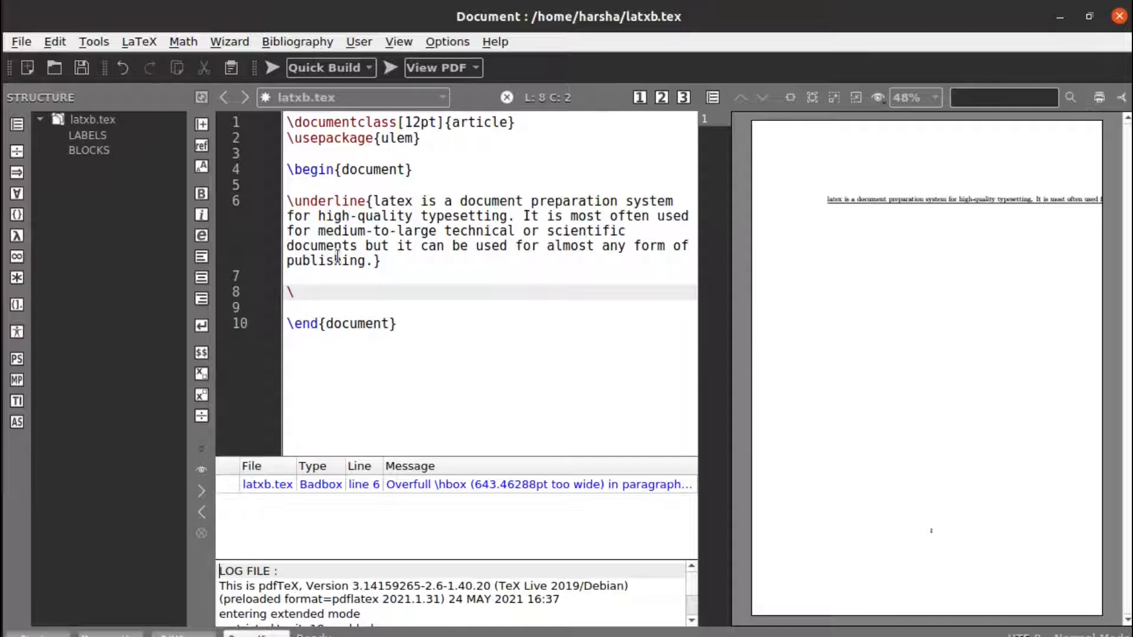
pyautogui.write('ulem')
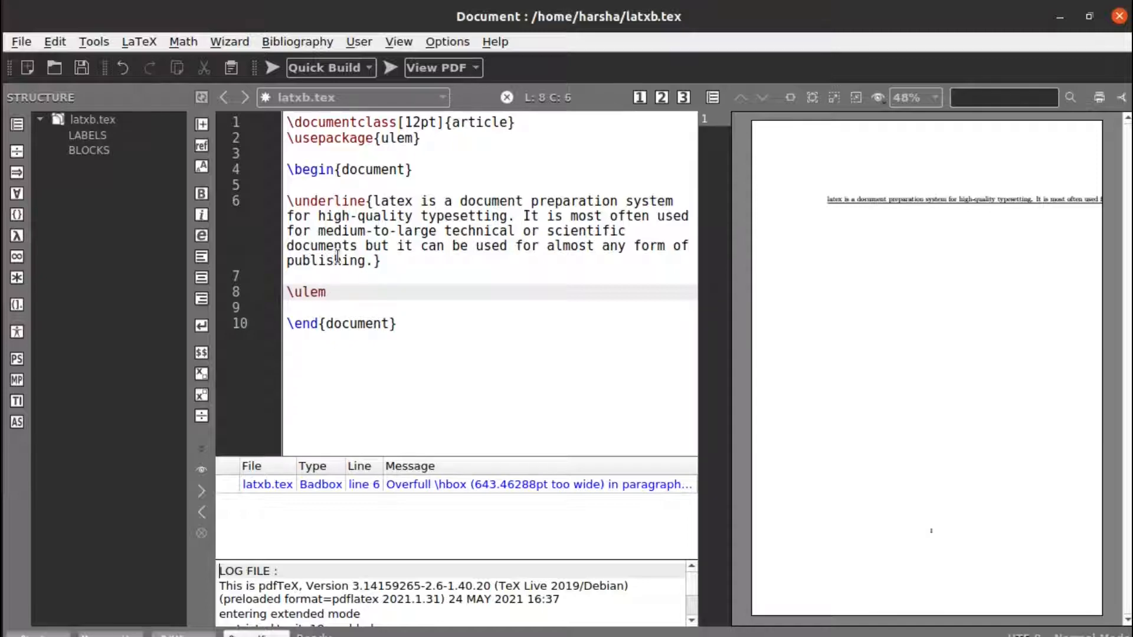
pyautogui.write('{')
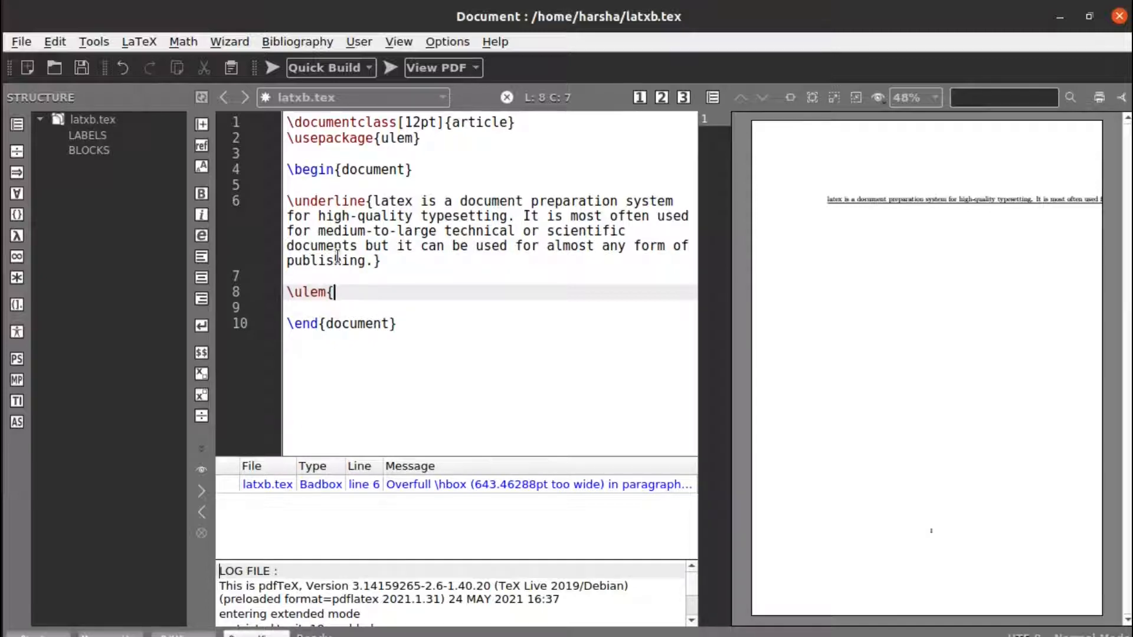
pyautogui.write('latex is a document preparation system for high-quality typesetting. It is most often used for medium-to-large technical or scientific documents but it can be used for almost any form of publishing.')
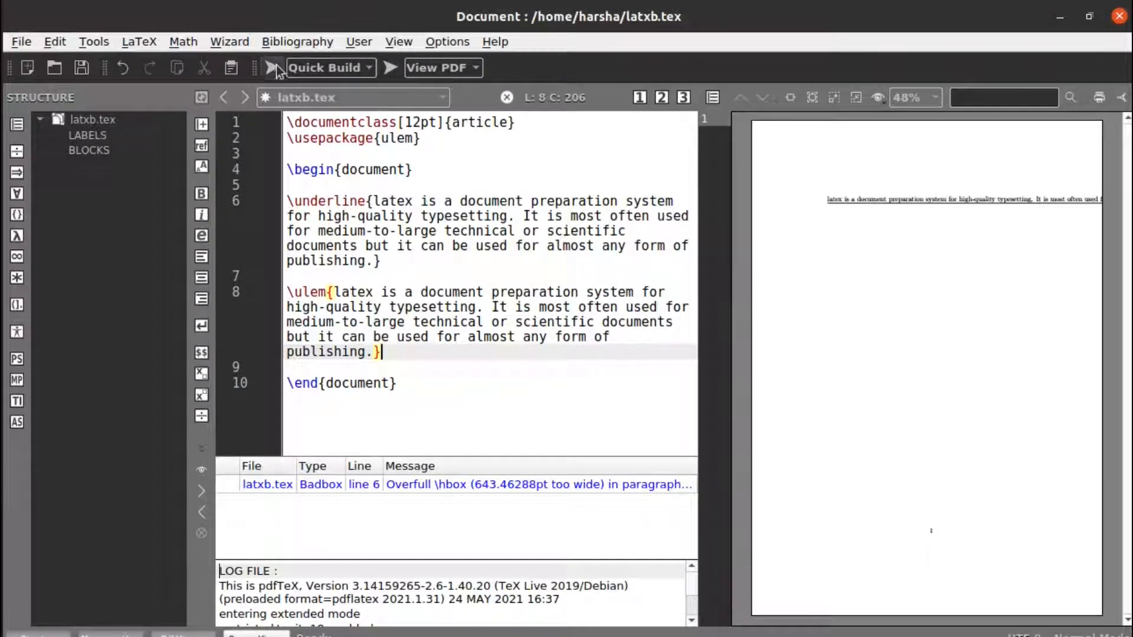
pyautogui.click(271, 67)
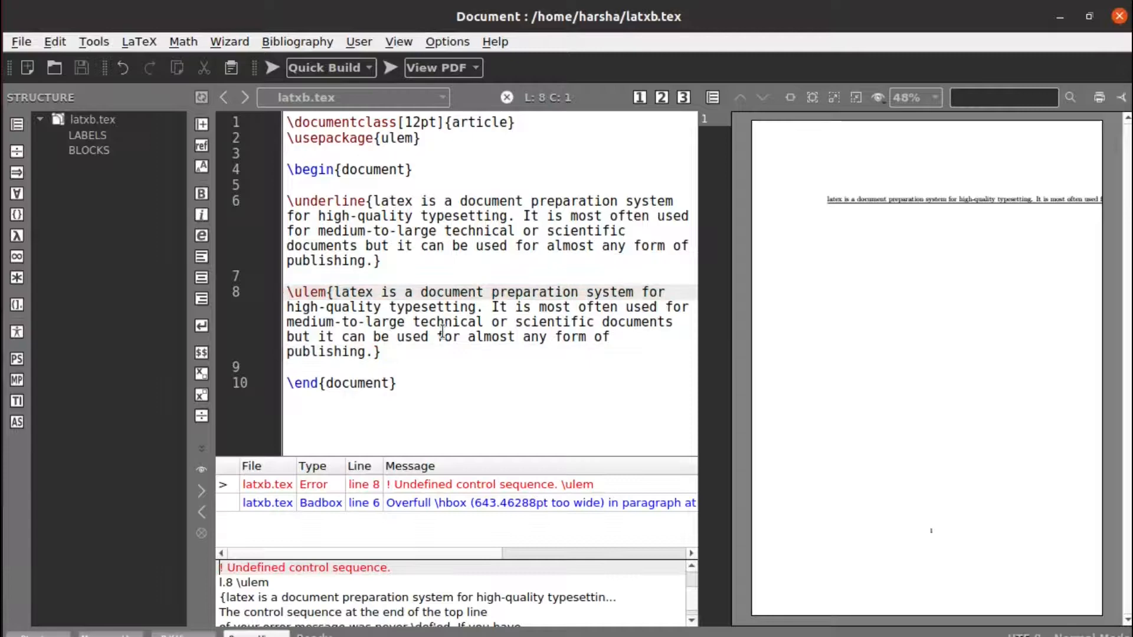
# Correct the command to \uline, recompile and zoom in so the paragraph shows wrapped underlined lines
pyautogui.click(325, 291)
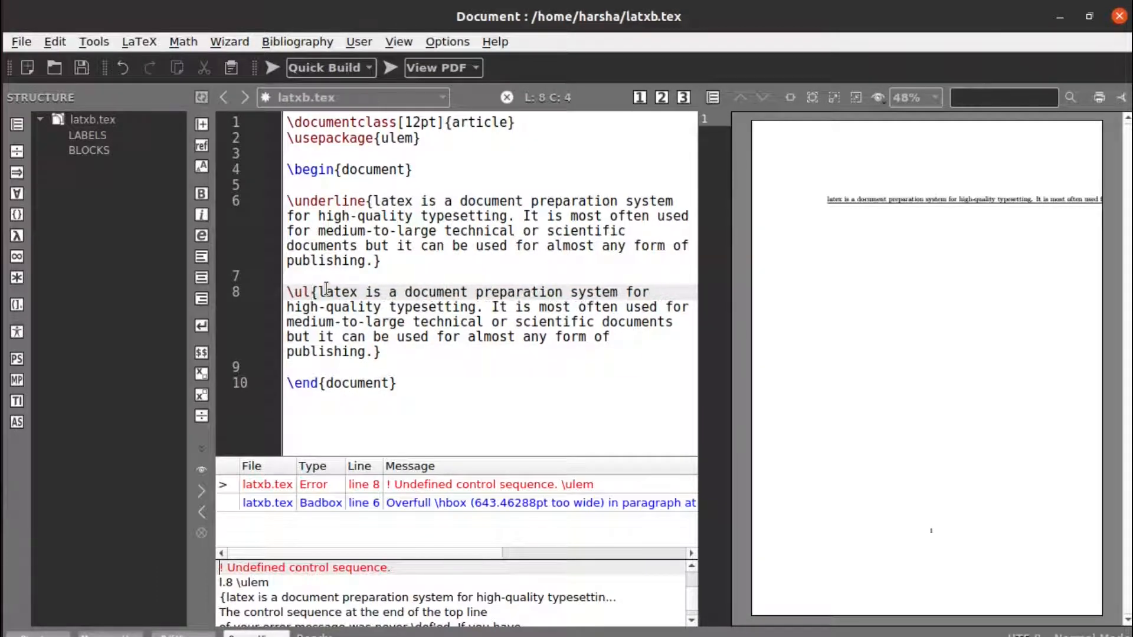
pyautogui.write('ine')
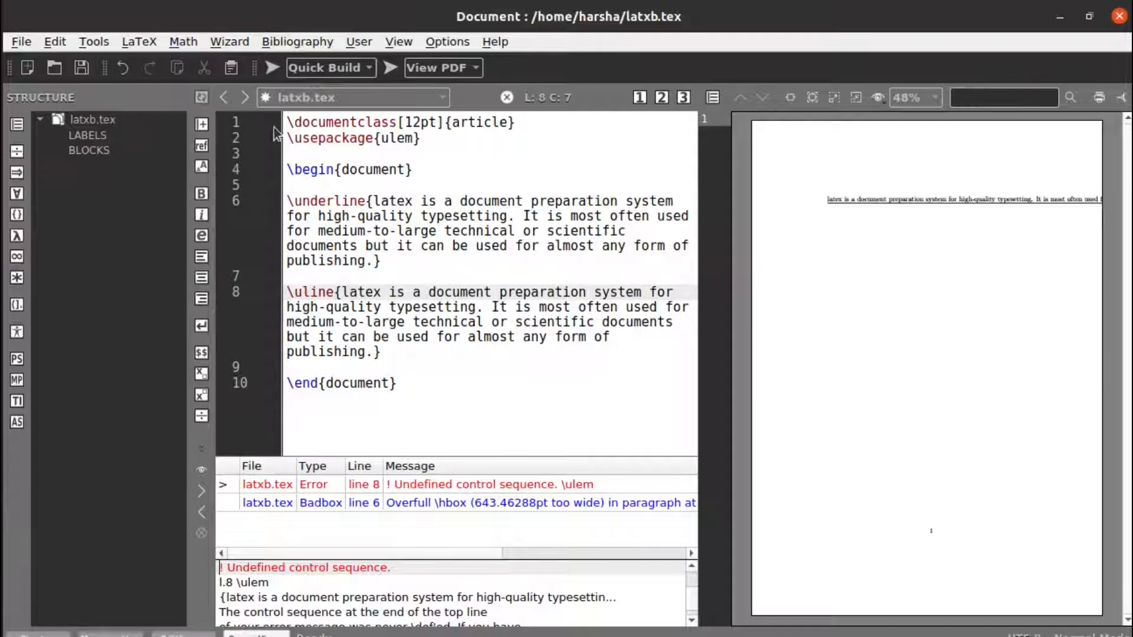
pyautogui.click(270, 67)
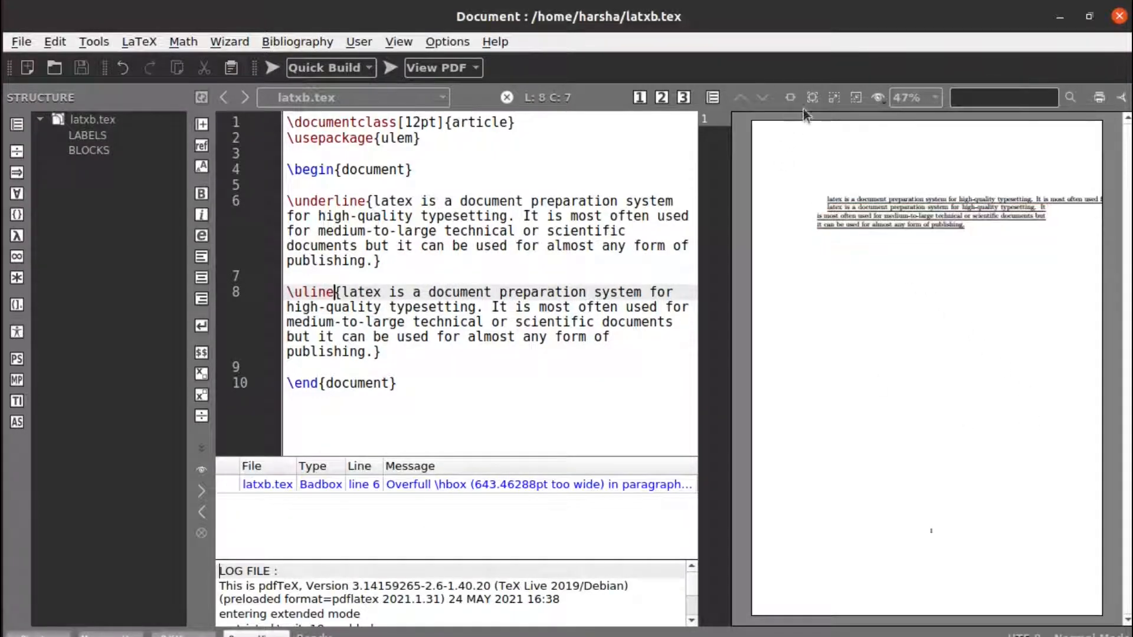
pyautogui.click(934, 97)
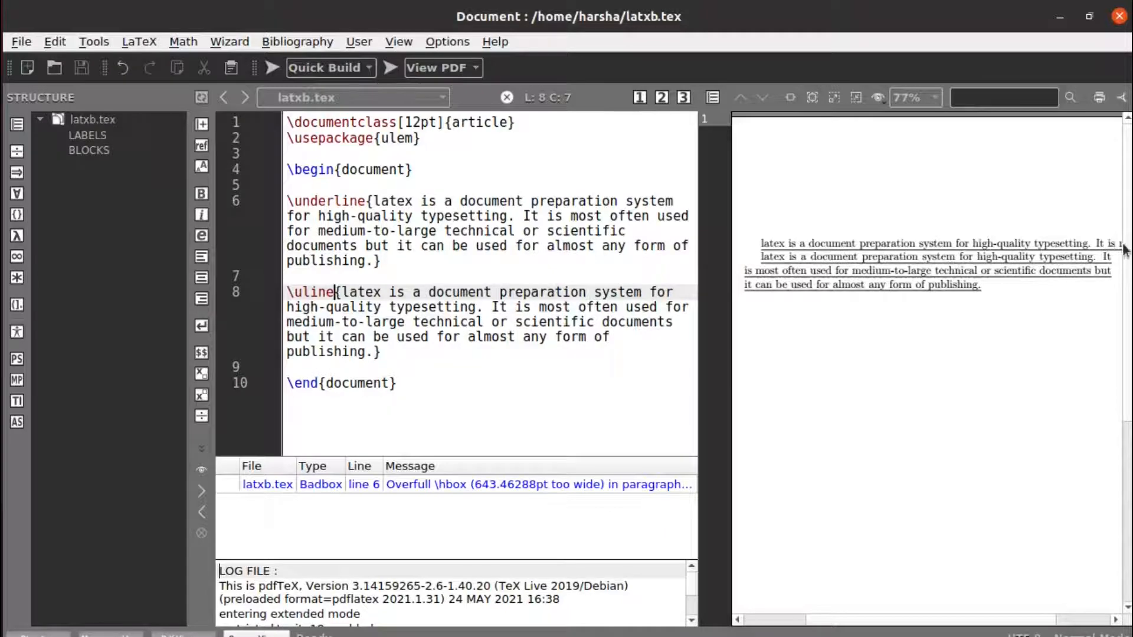
pyautogui.moveTo(350, 306)
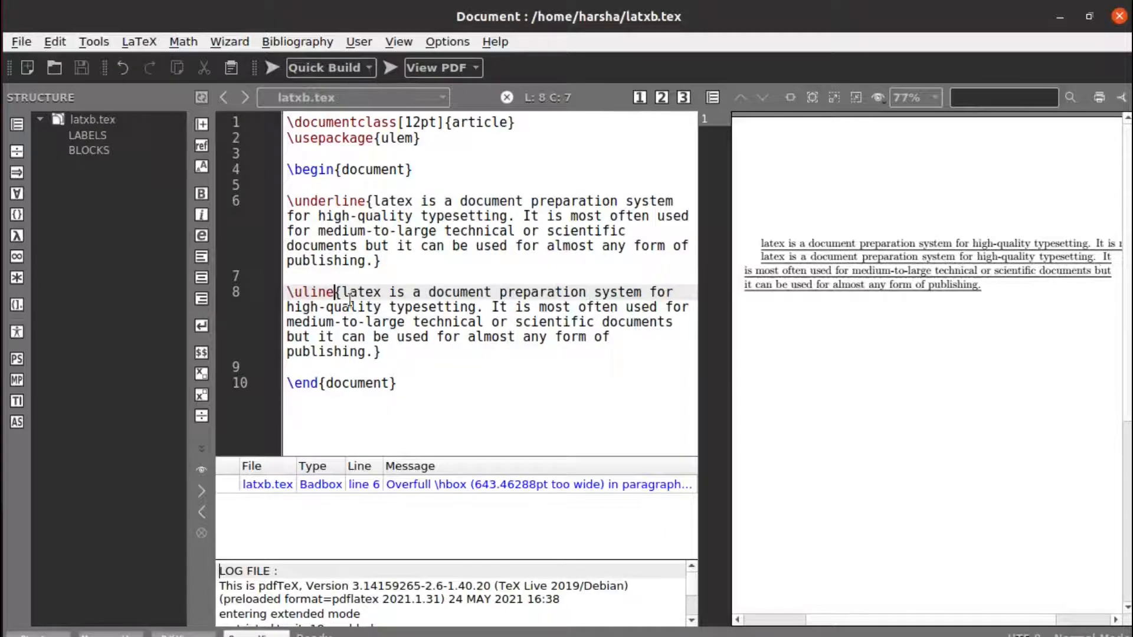
pyautogui.moveTo(498, 351)
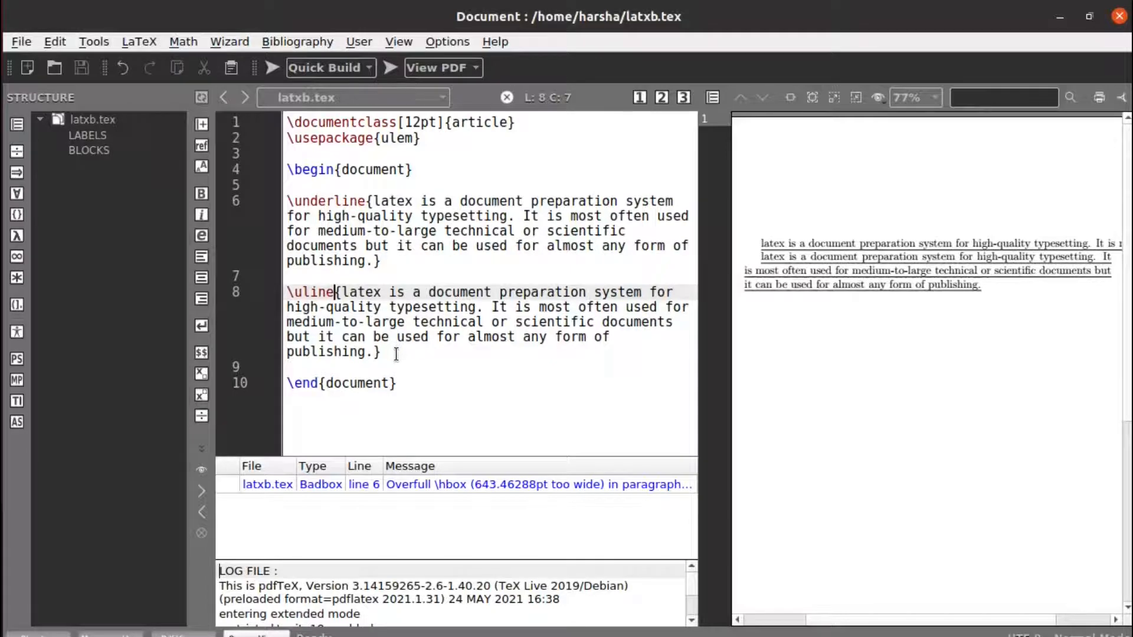
# Add a third paragraph wrapped in \uuline{...} and compile so its wrapped lines are double-underlined
pyautogui.press('Return')
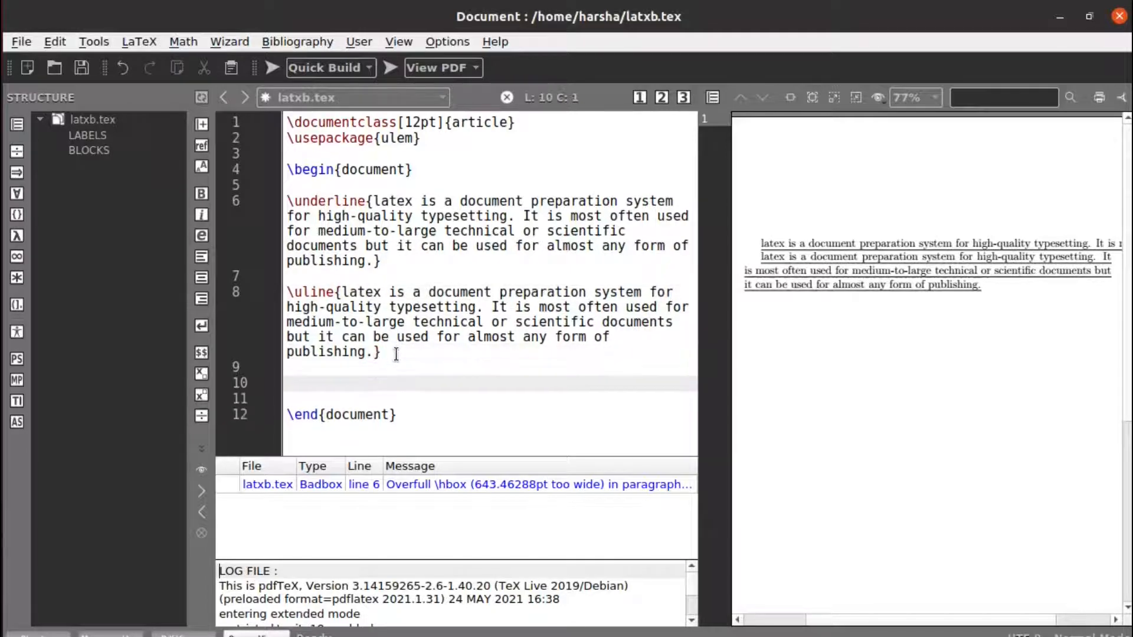
pyautogui.write('\\')
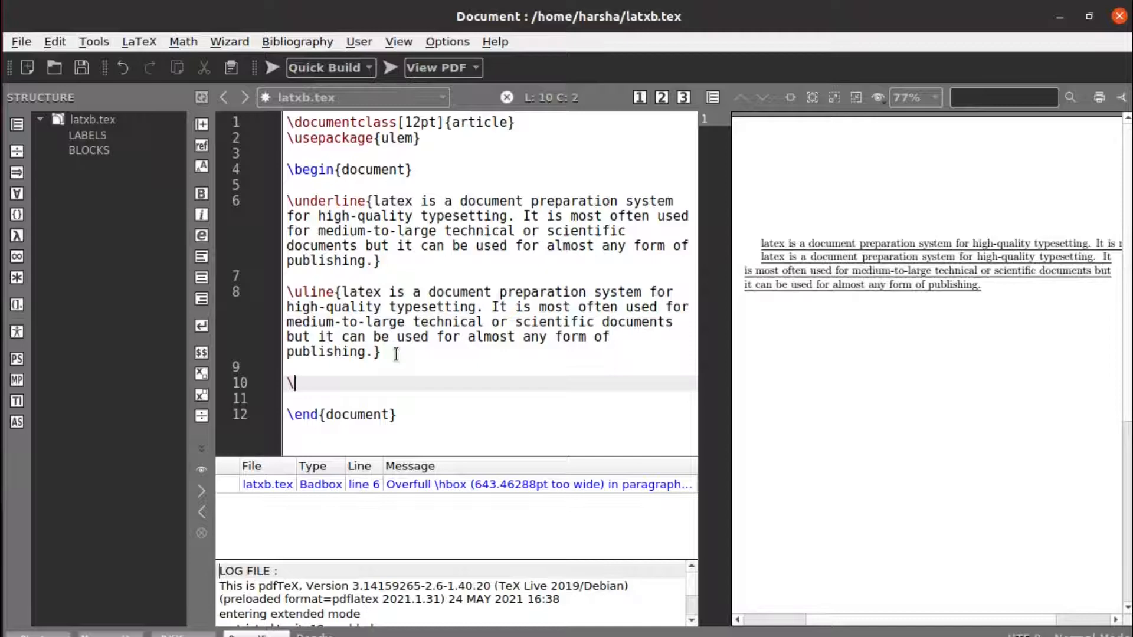
pyautogui.write('uuli')
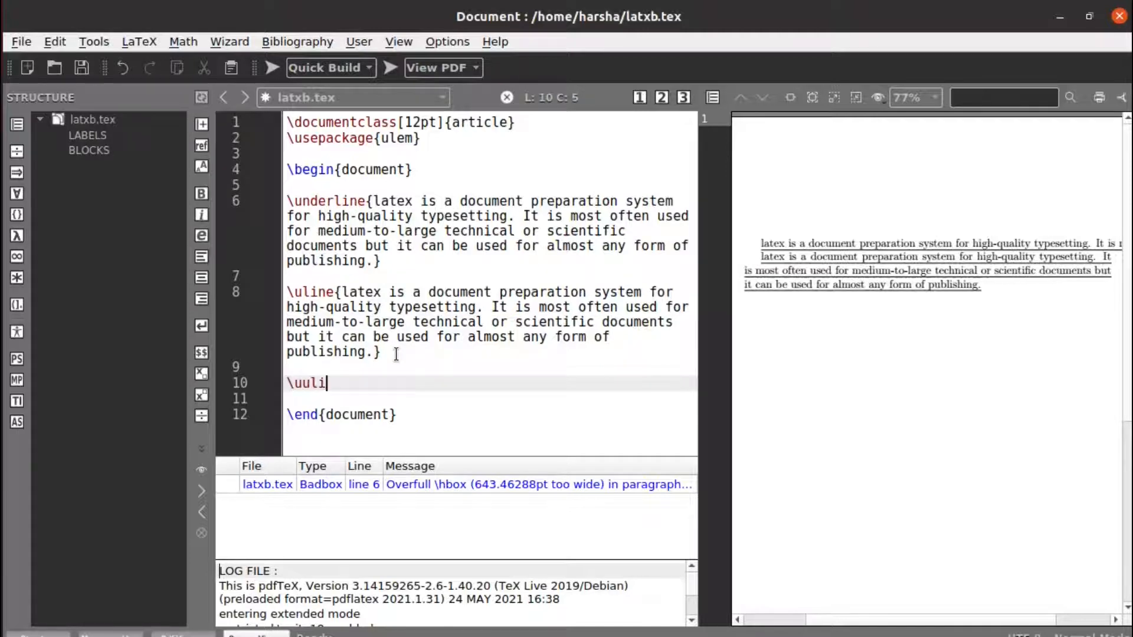
pyautogui.write('ne{')
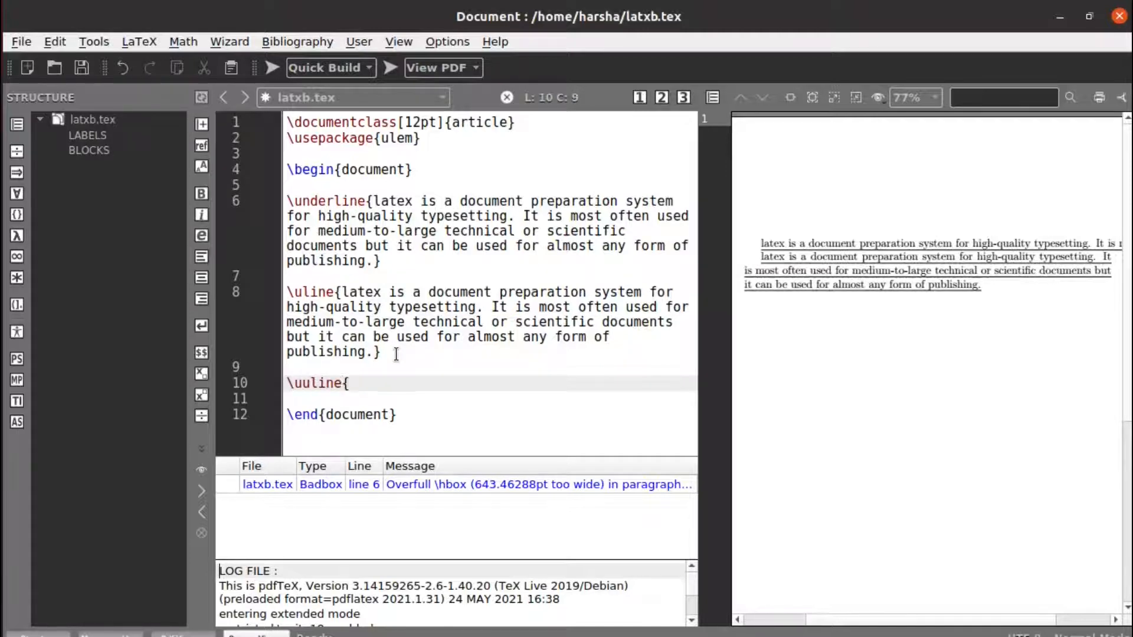
pyautogui.write('latex is a document preparation system for high-quality typesetting. It is most often used for medium-to-large technical or scientific documents but it can be used for almost any form of publishing.')
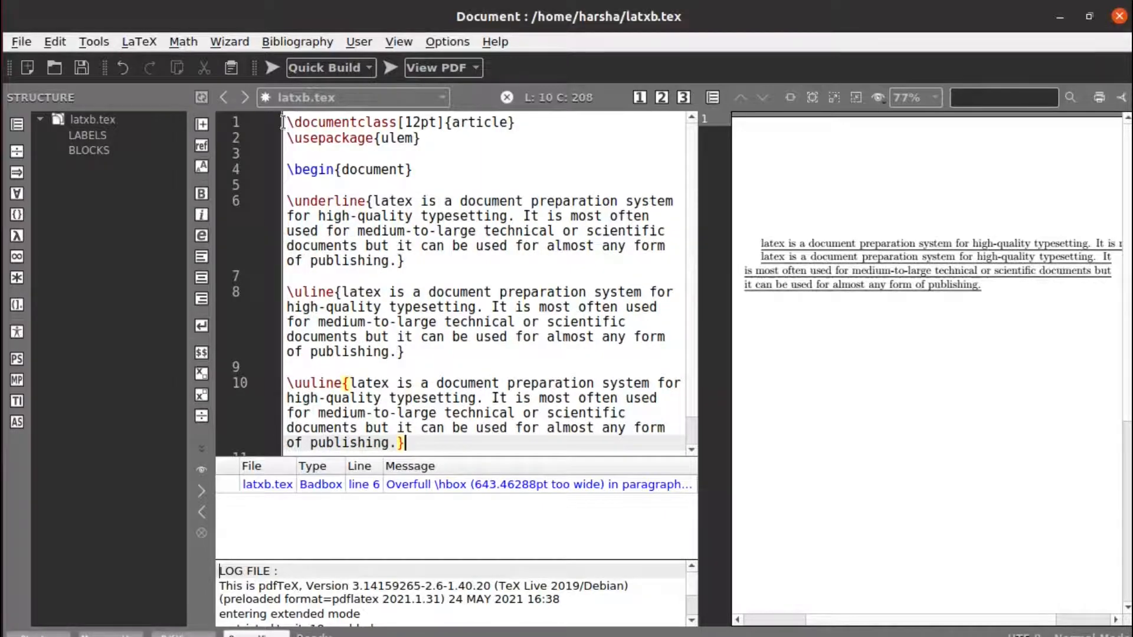
pyautogui.click(867, 310)
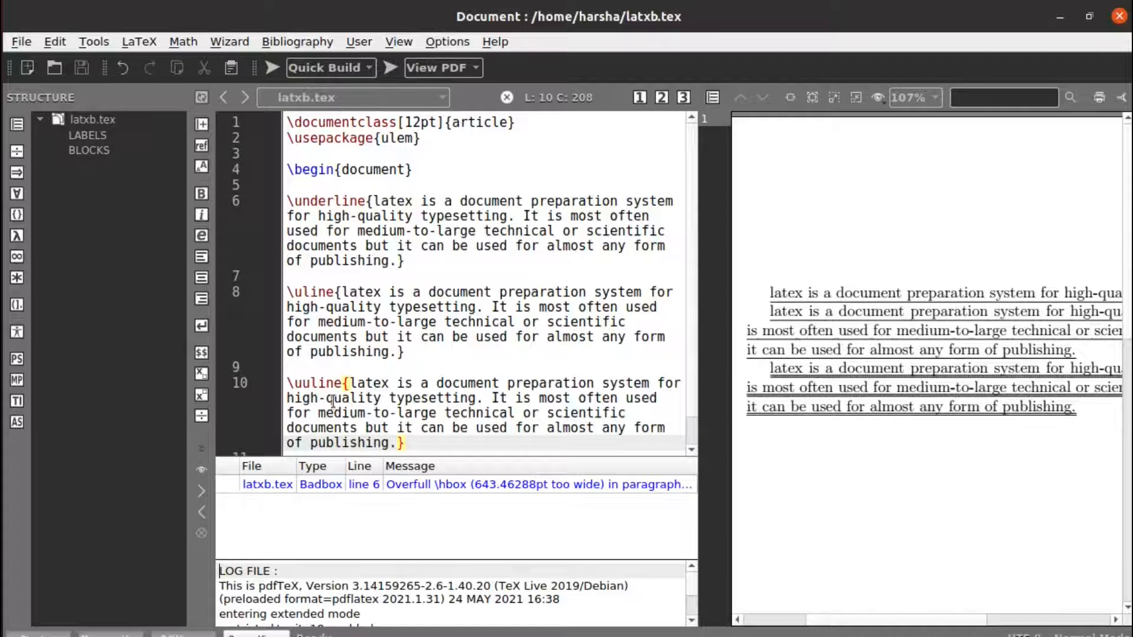
pyautogui.scroll(-3)
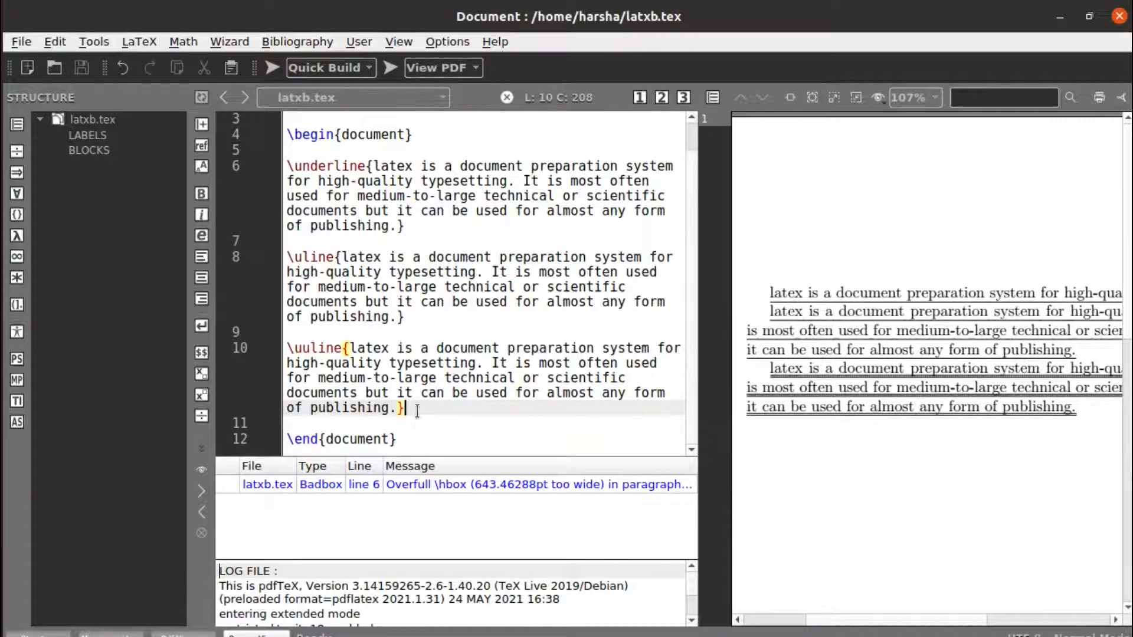
# Add a fourth paragraph wrapped in \uwave{...} and compile so it shows a wavy underline
pyautogui.press('Return')
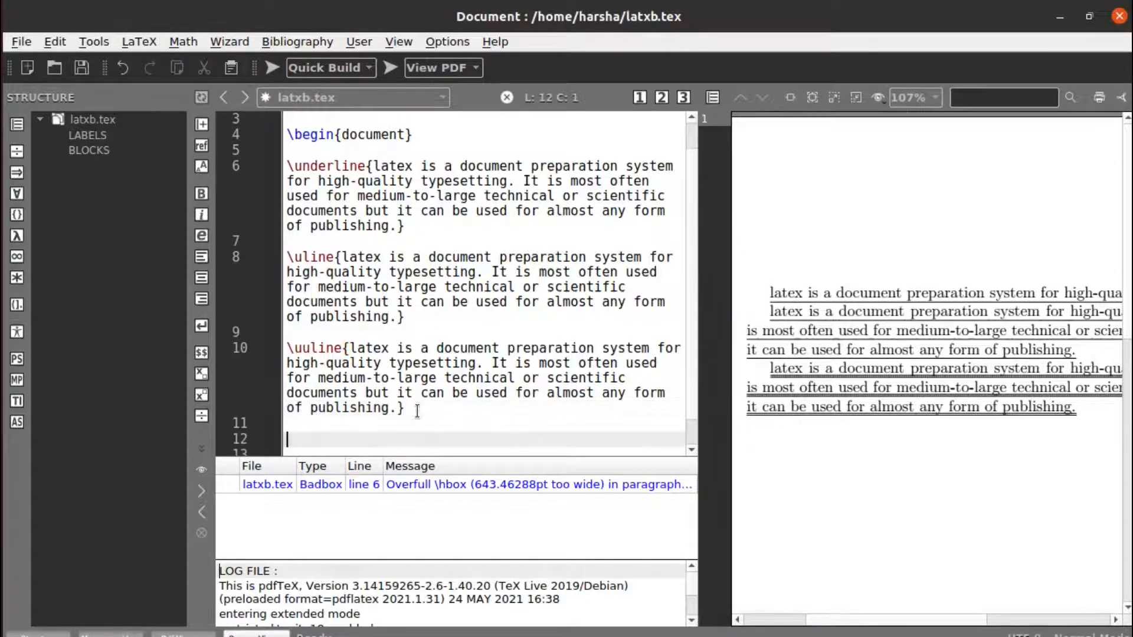
pyautogui.write('\\')
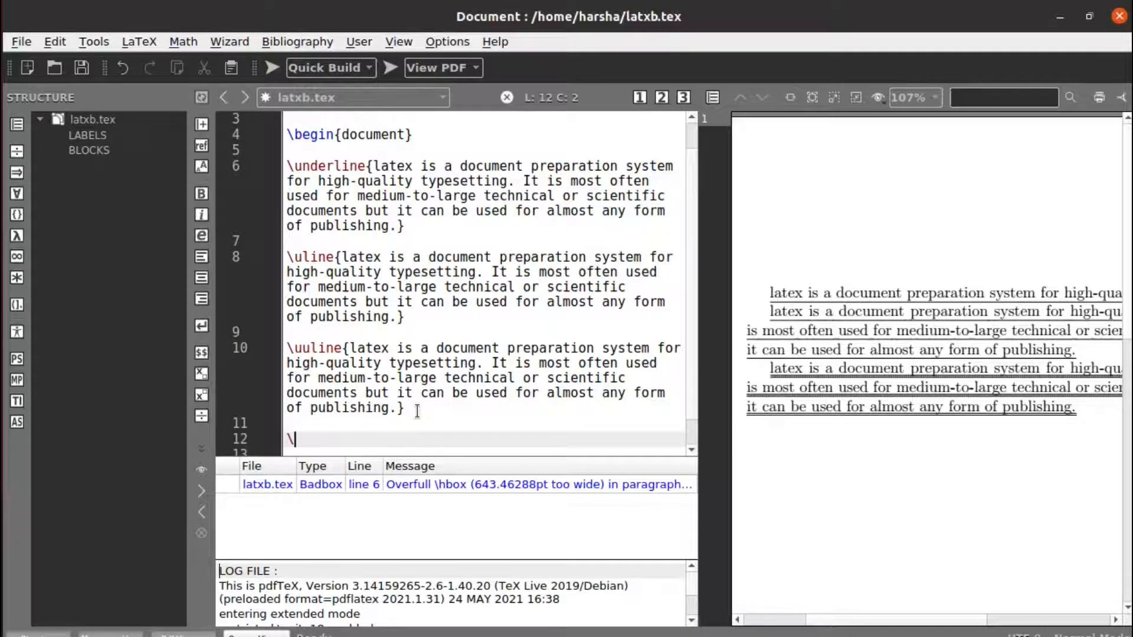
pyautogui.write('uw')
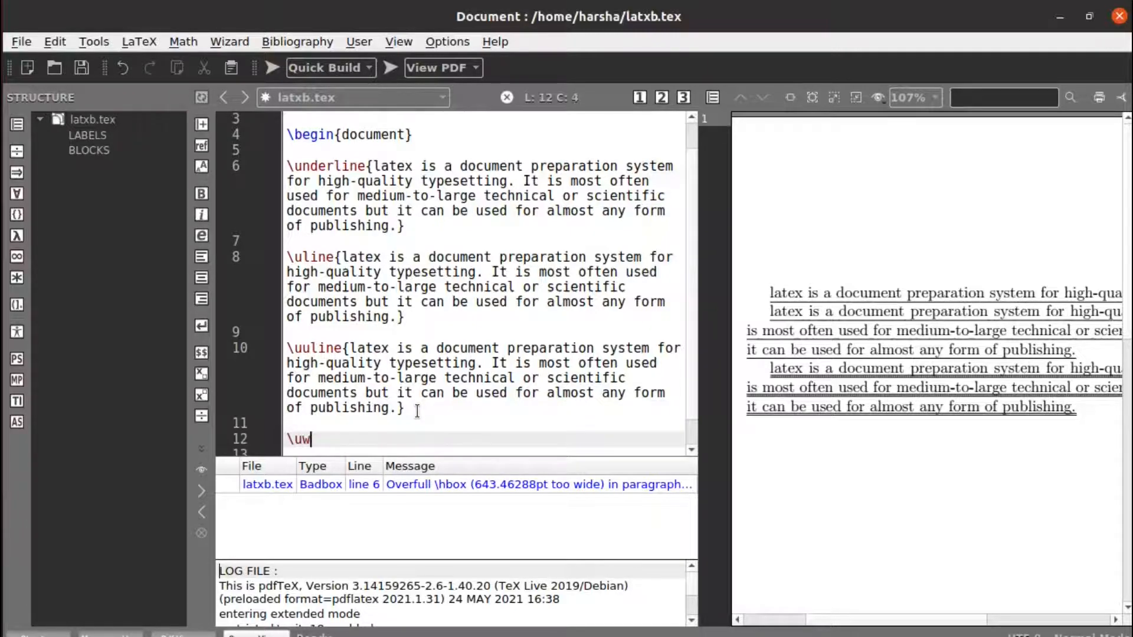
pyautogui.write('ave')
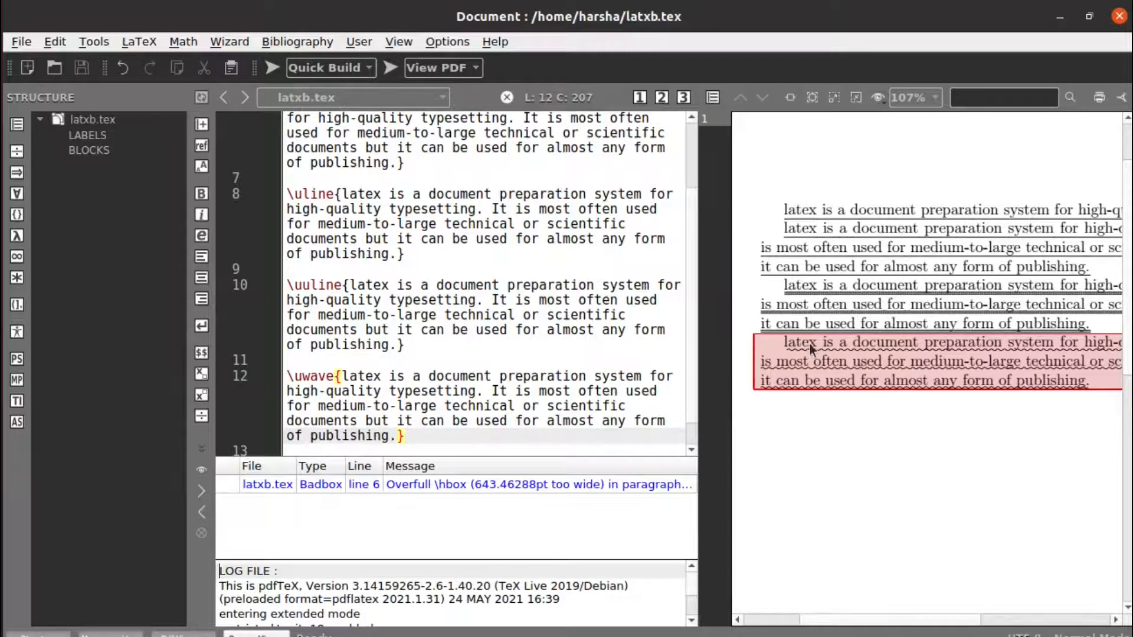
pyautogui.hscroll(3)
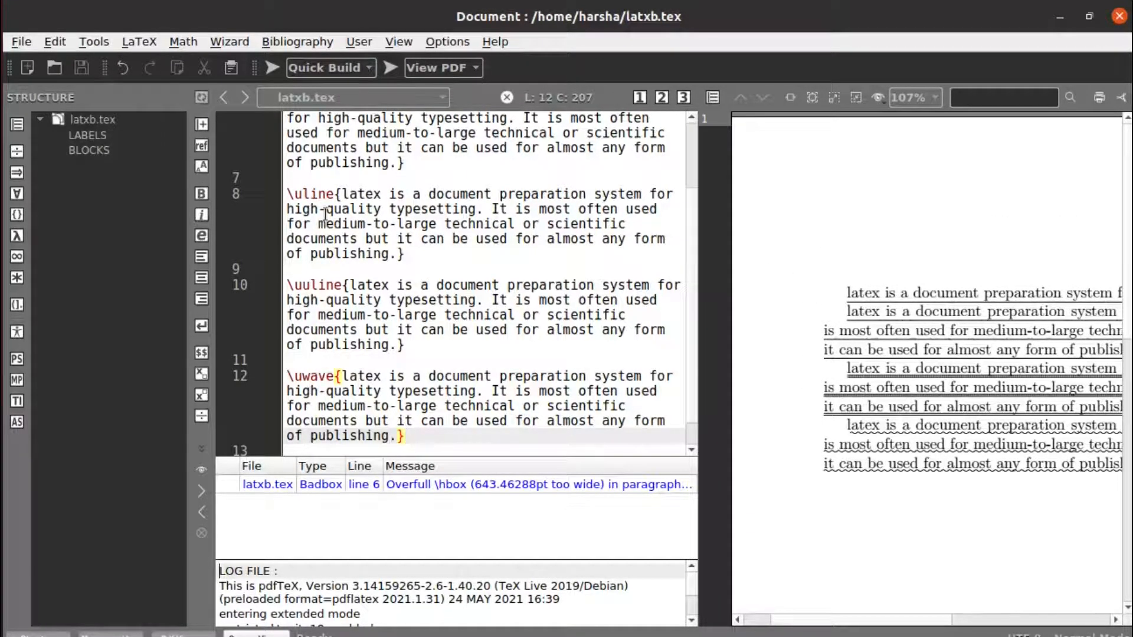
pyautogui.scroll(3)
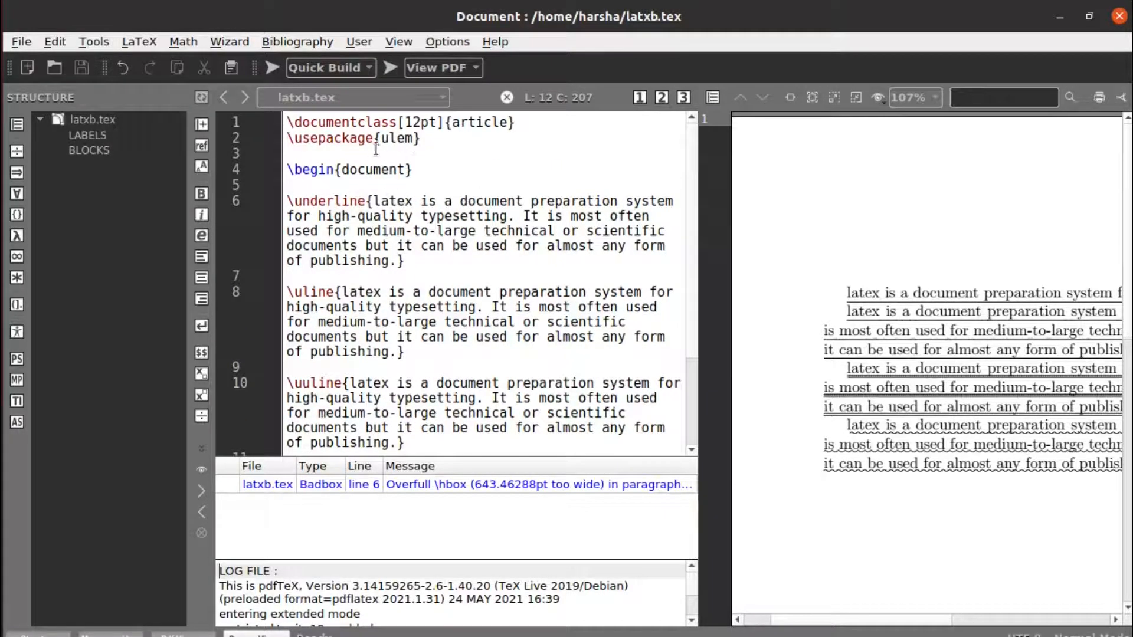
pyautogui.scroll(-3)
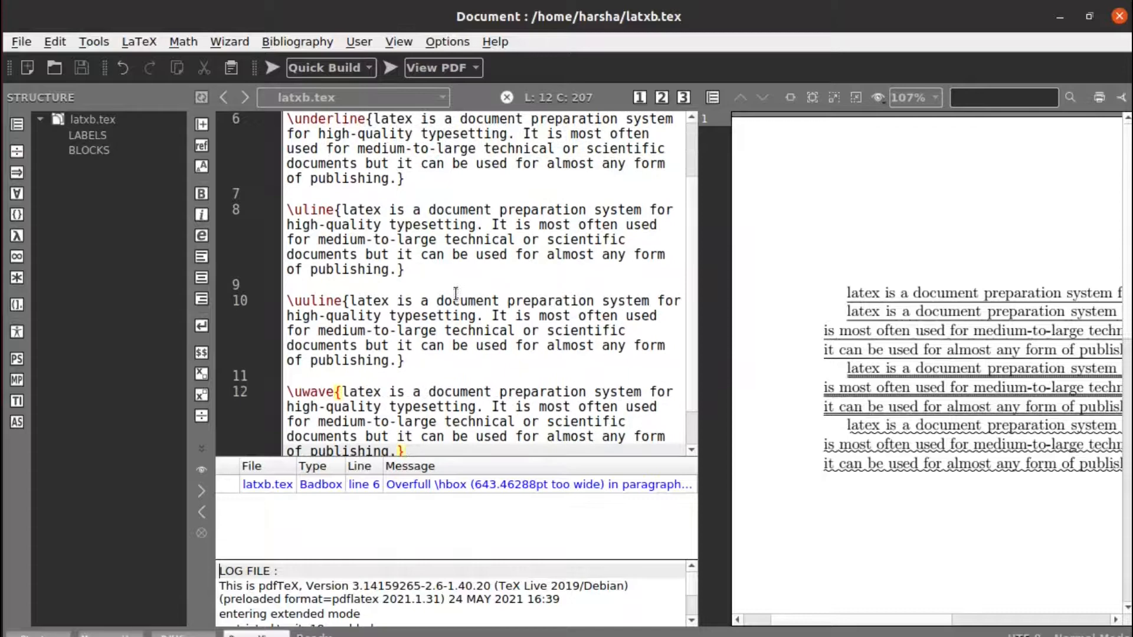
pyautogui.scroll(3)
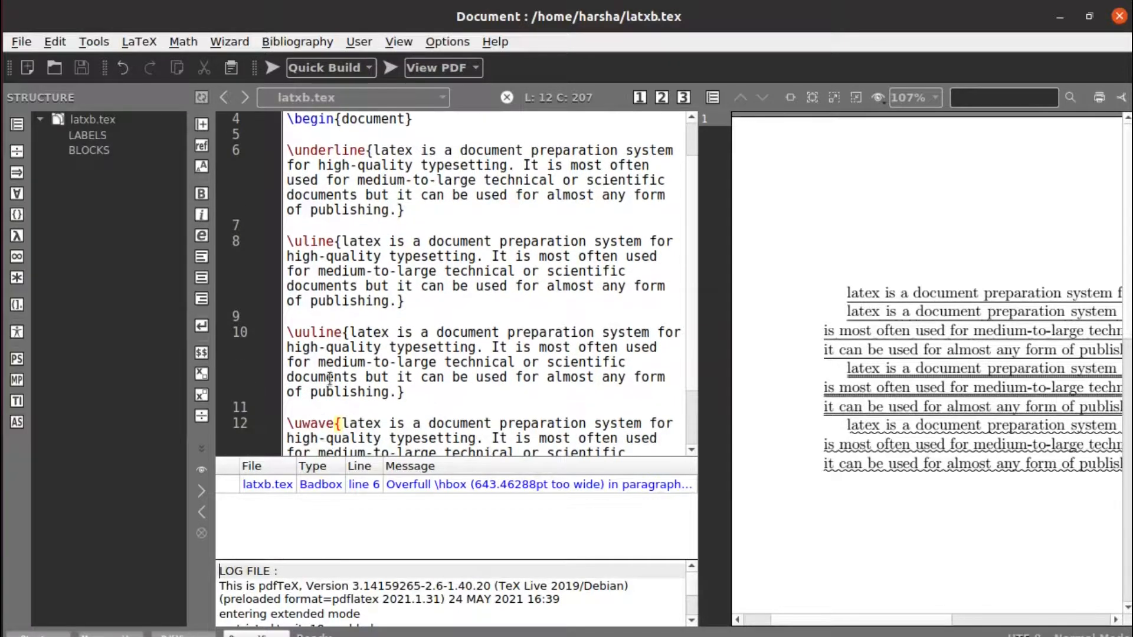
pyautogui.scroll(3)
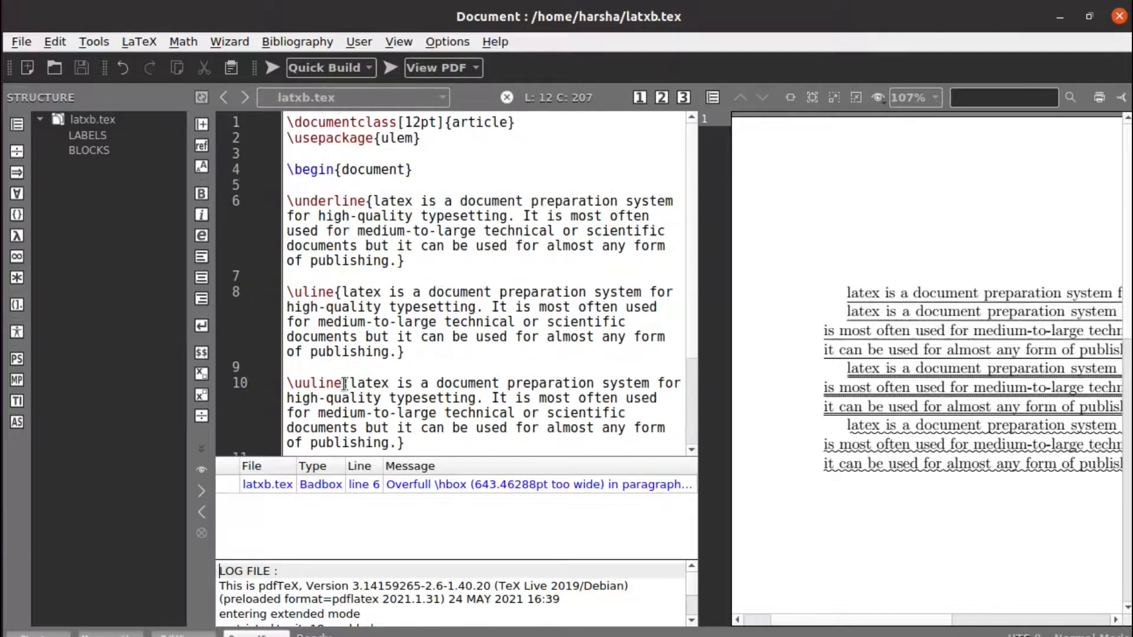